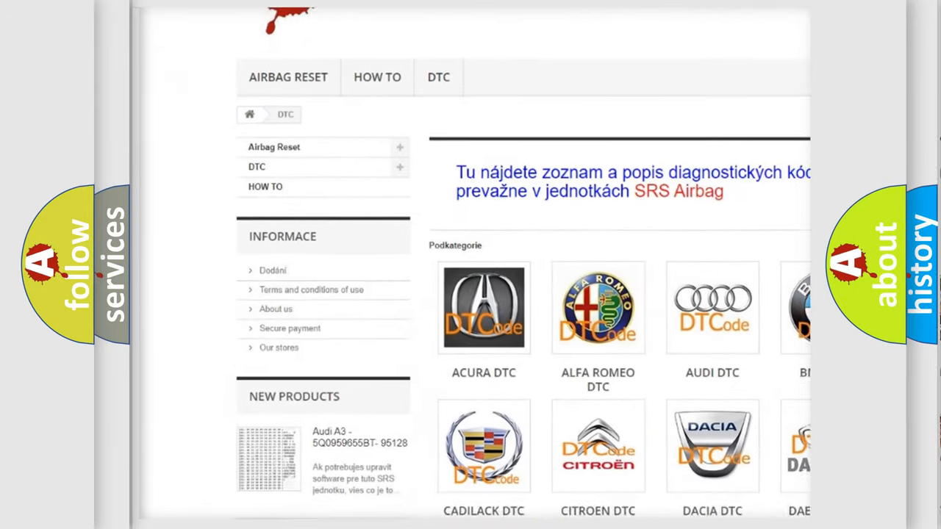
scroll(down, 3)
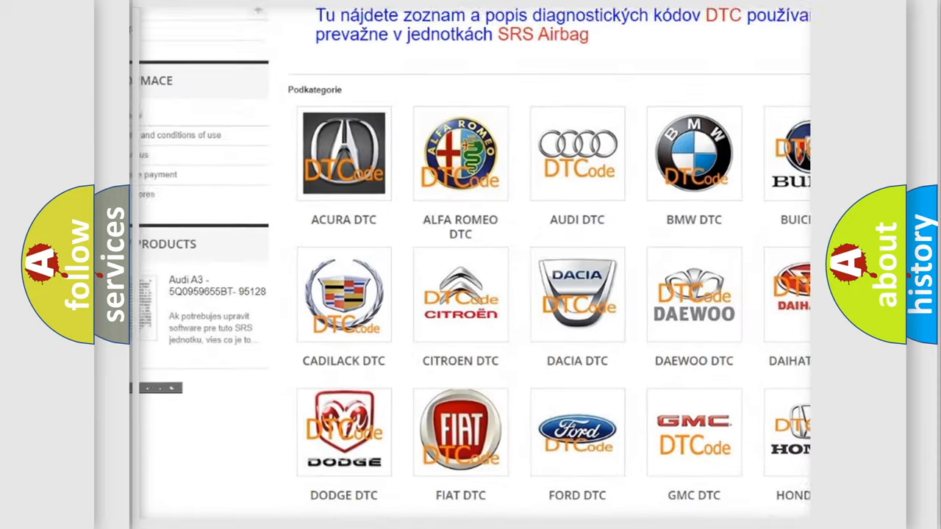
scroll(down, 3)
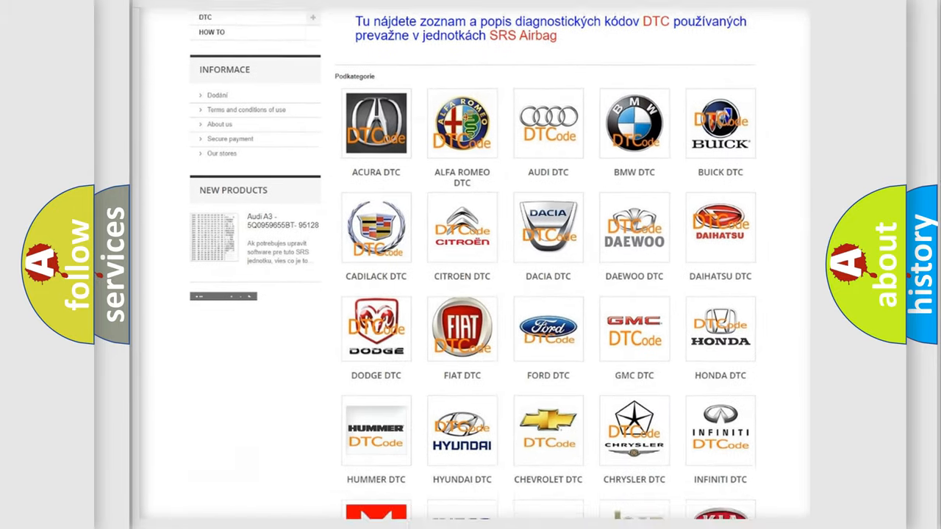
scroll(down, 3)
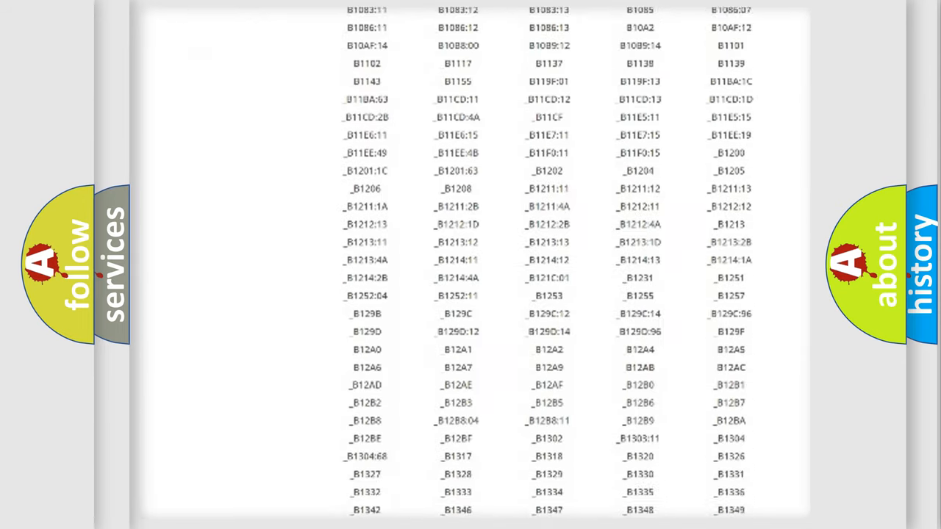
scroll(down, 3)
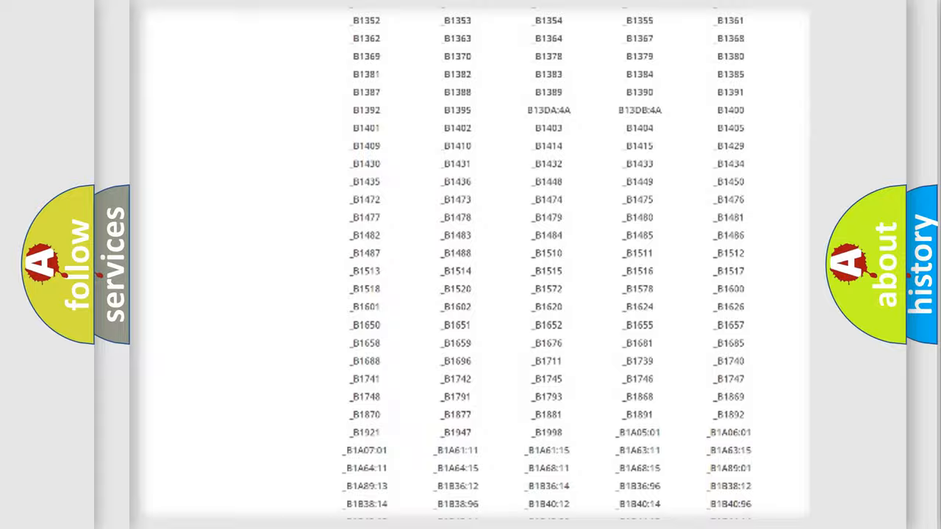
scroll(up, 3)
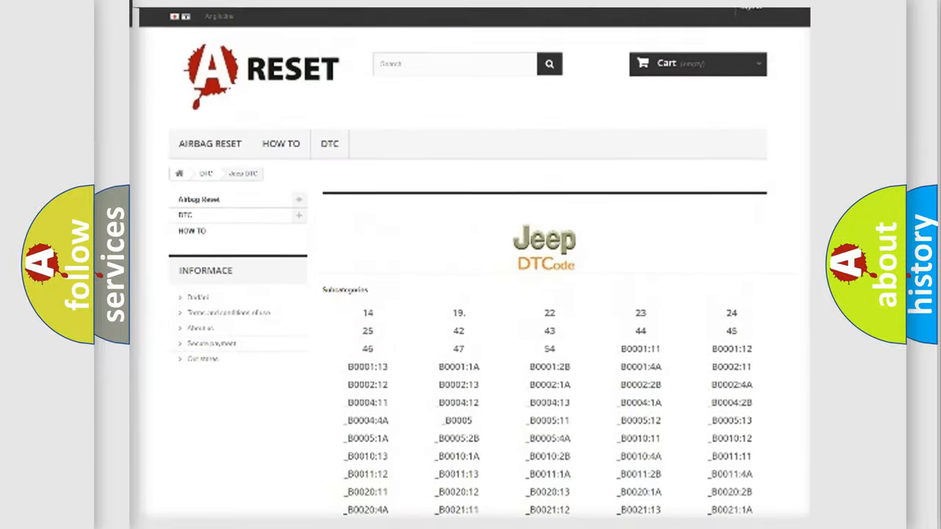